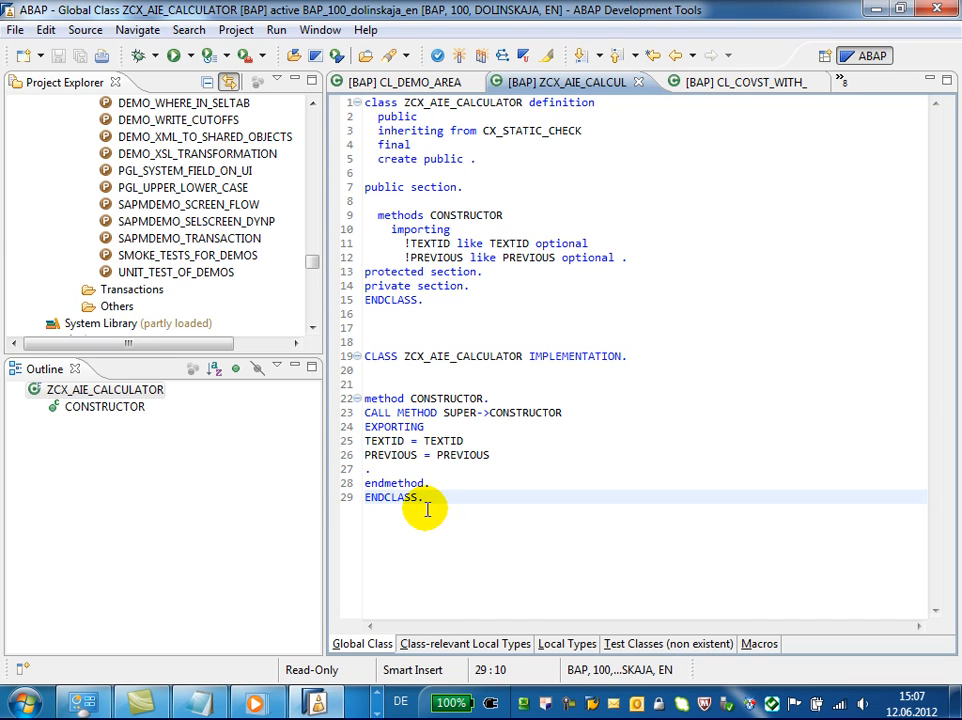
mouse_move(598, 159)
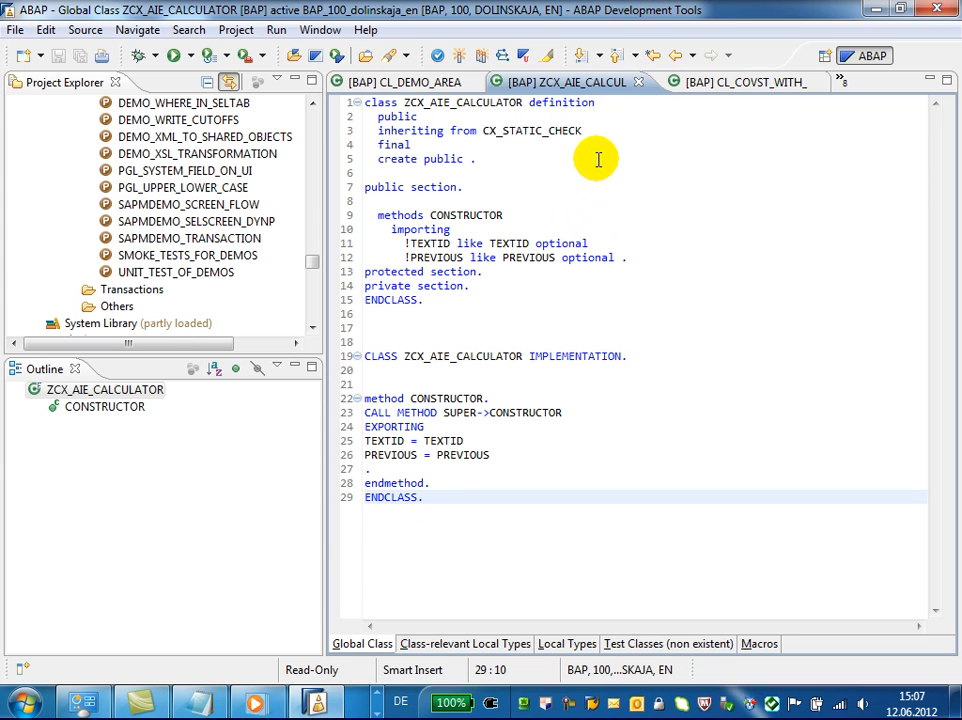
Step: Compare ZCX_AIE_CALCULATOR against the QNW system and step back through the differences
right_click(598, 160)
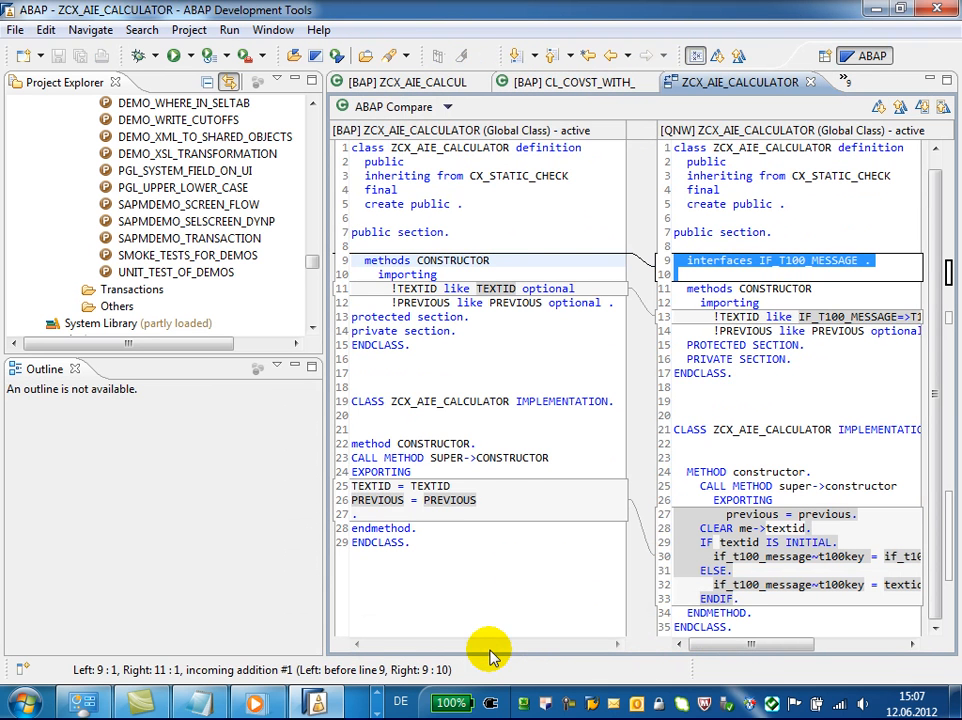
mouse_move(520, 155)
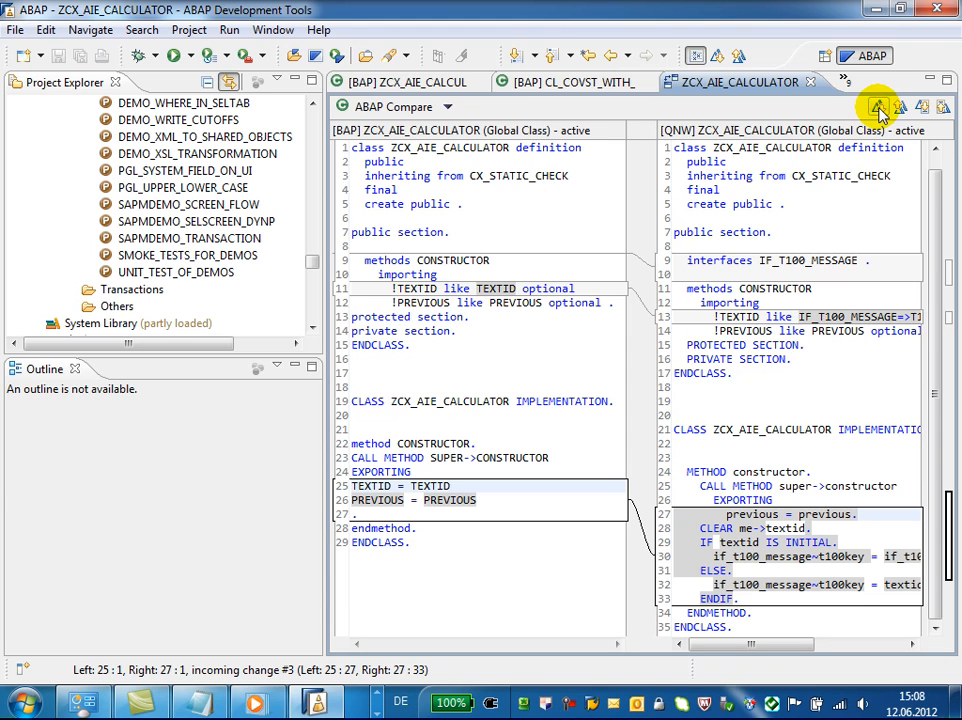
left_click(897, 107)
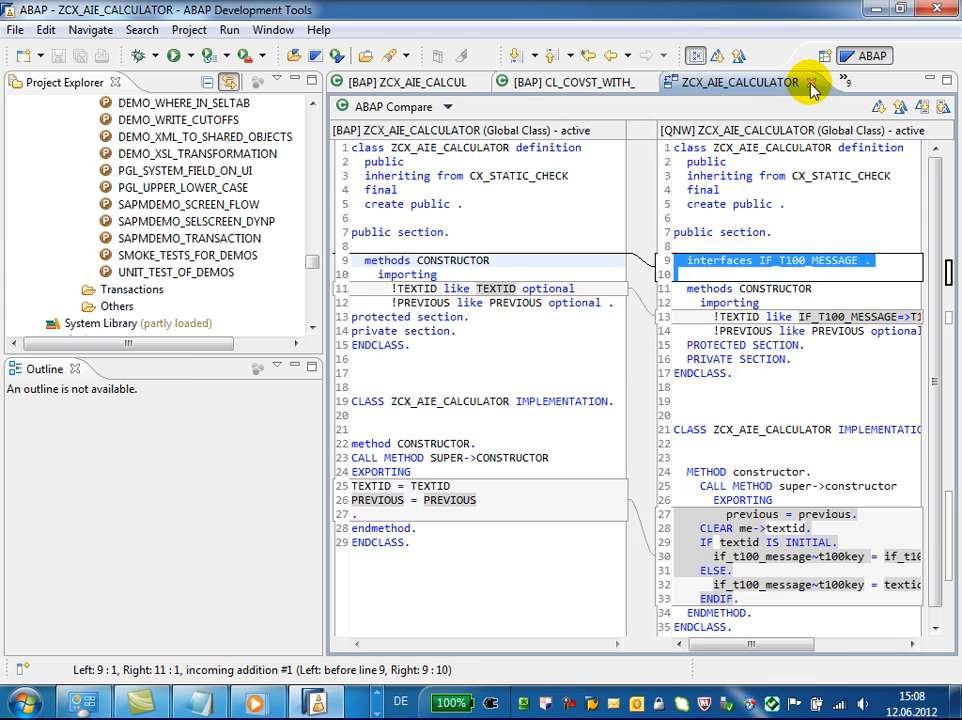
Step: Close the comparison, attempt MY_FIRST_CLASS against QNW, and dismiss the missing-class message
left_click(813, 82)
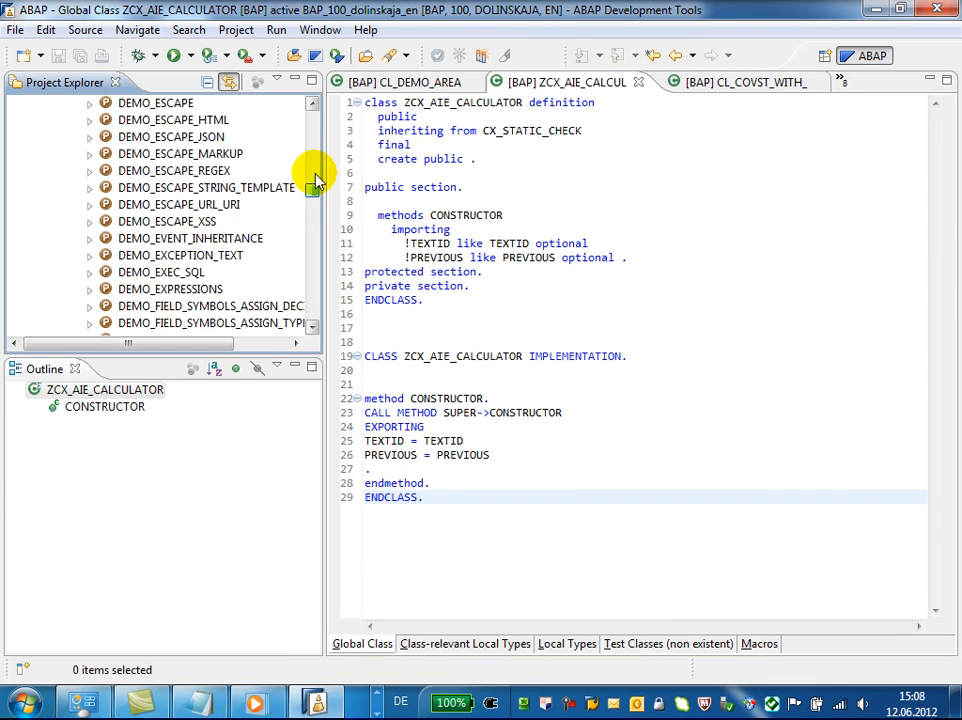
left_click(312, 103)
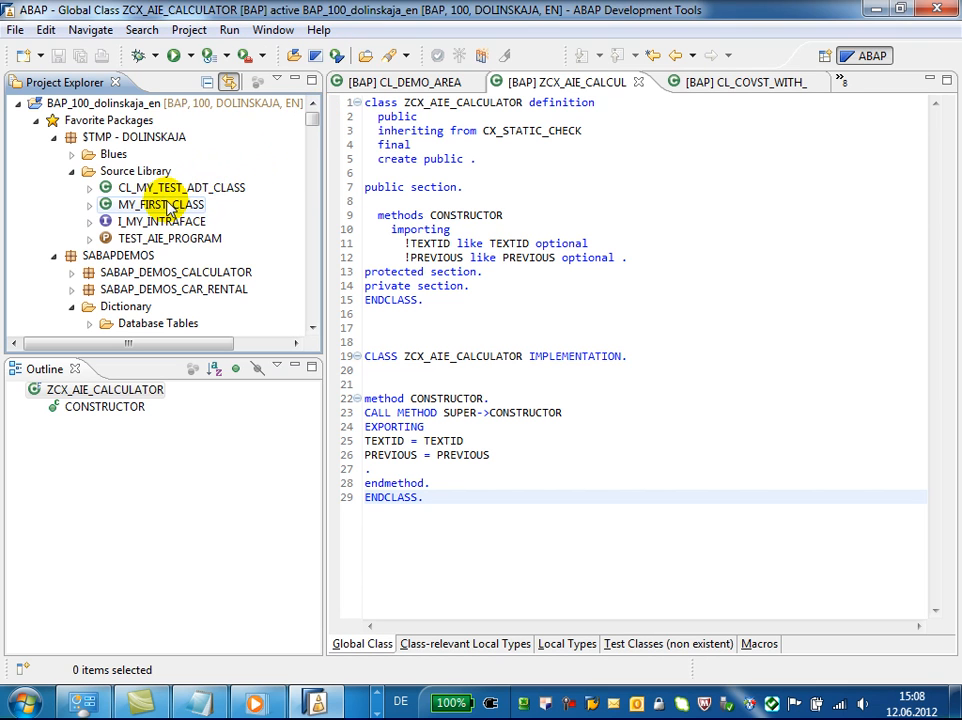
right_click(160, 204)
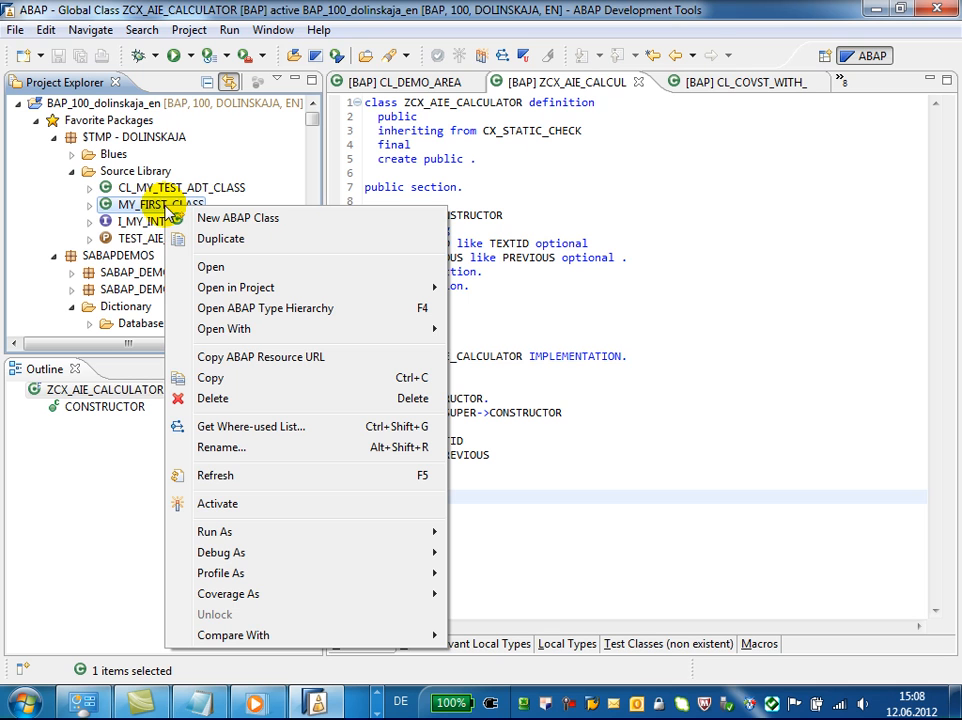
mouse_move(340, 635)
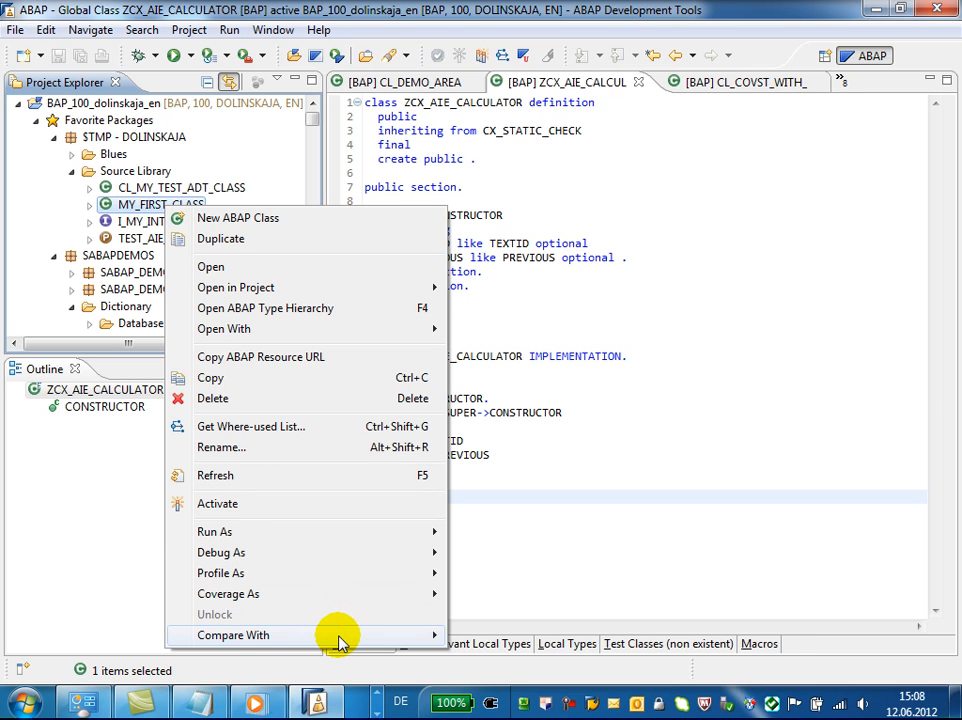
left_click(233, 635)
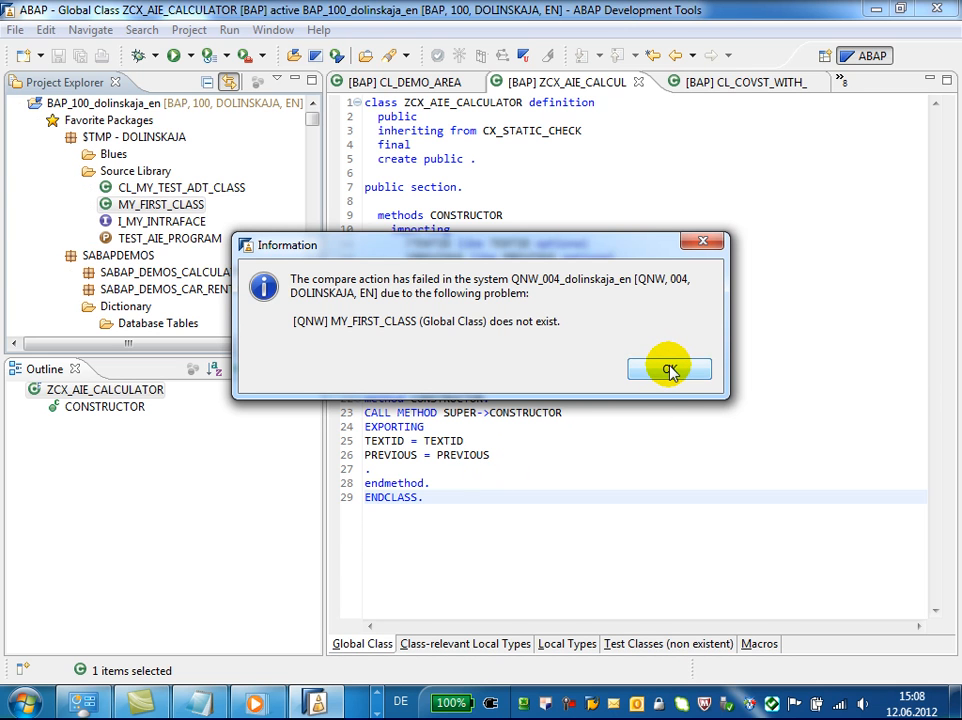
left_click(669, 369)
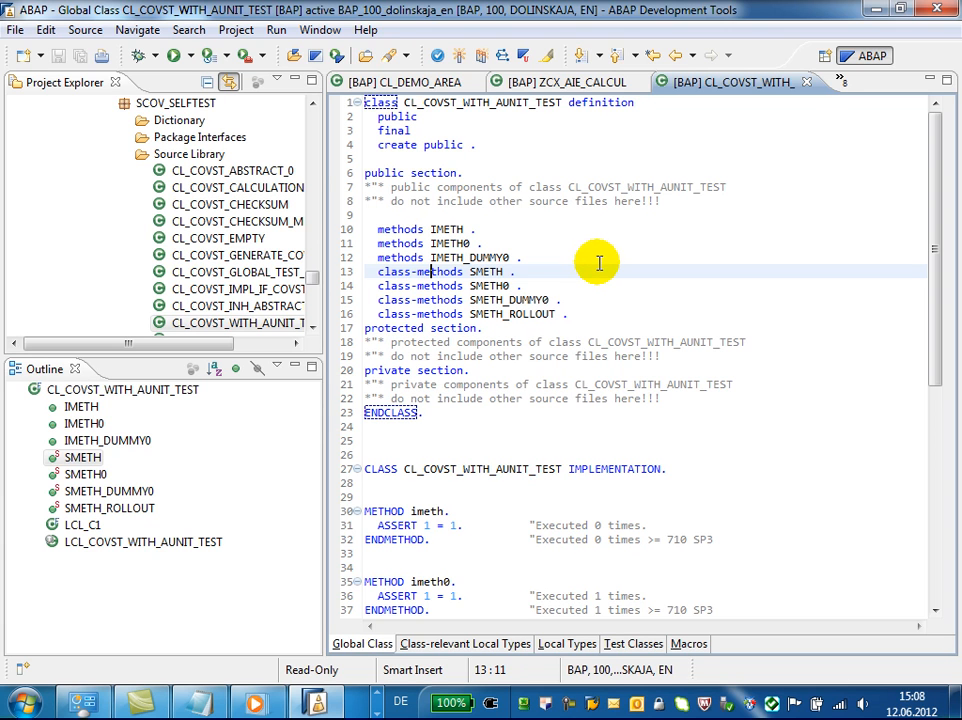
mouse_move(538, 116)
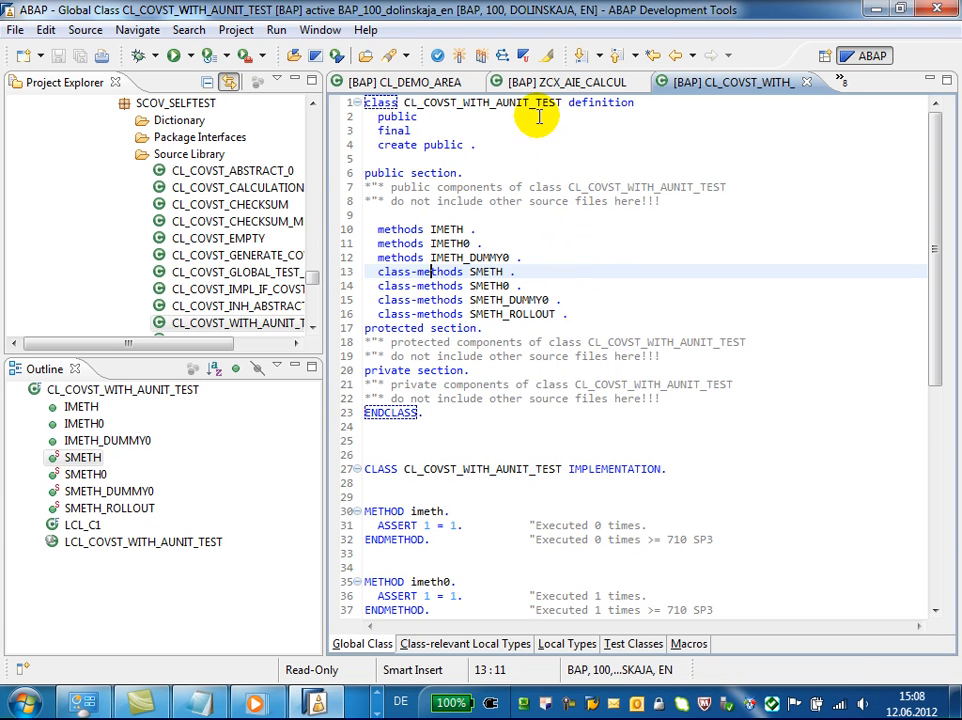
Step: Show CL_COVST_WITH_AUNIT_TEST's revision history and select the Active version
right_click(538, 117)
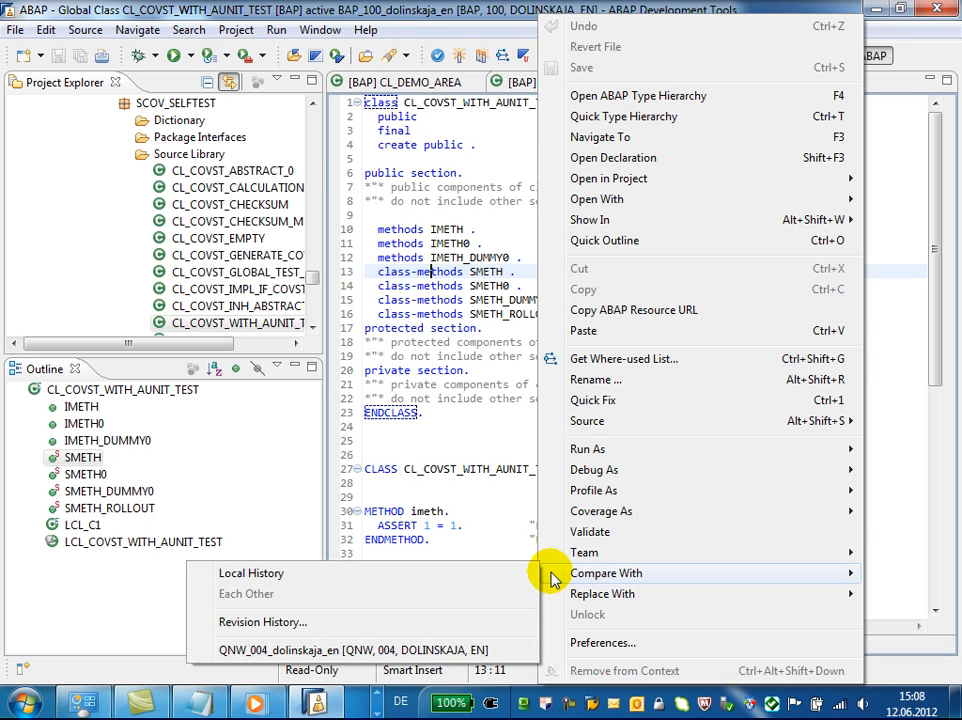
mouse_move(403, 622)
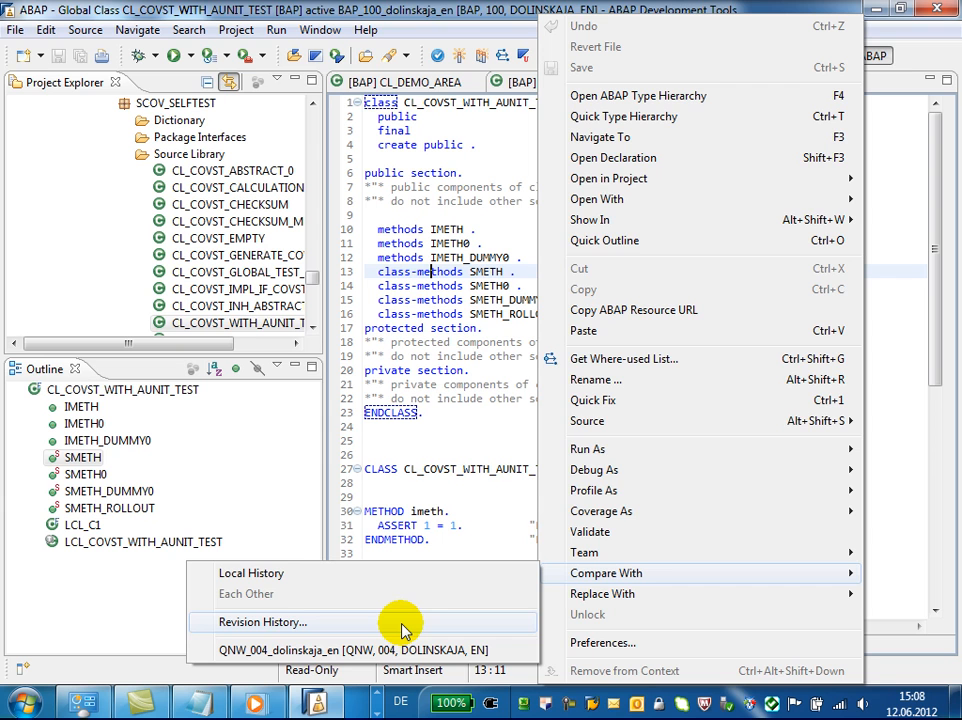
left_click(263, 622)
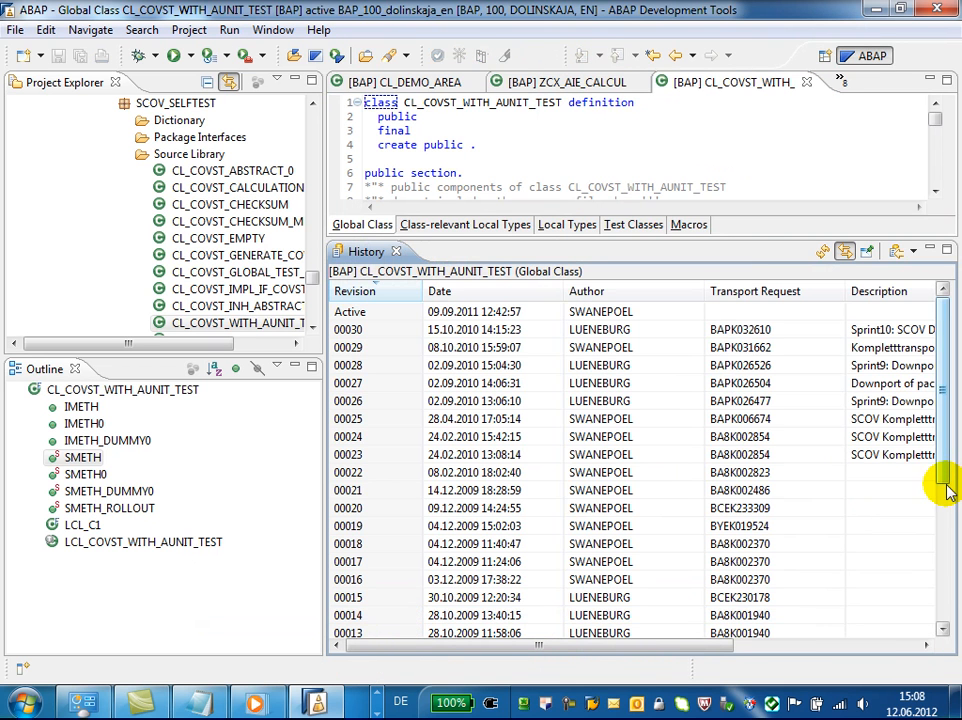
scroll("down", 3)
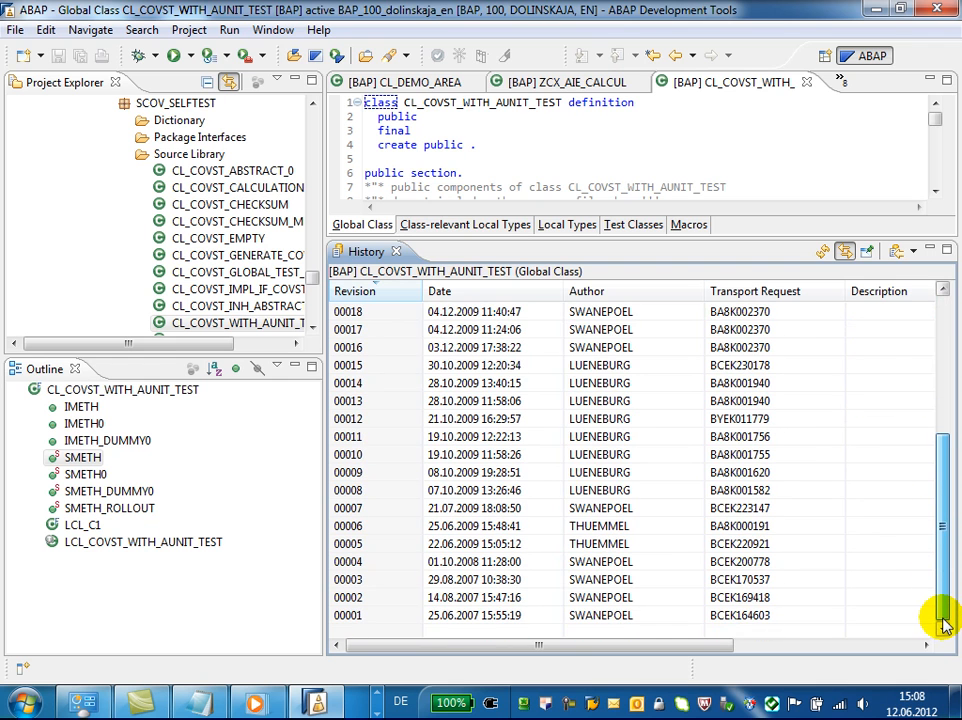
scroll("up", 3)
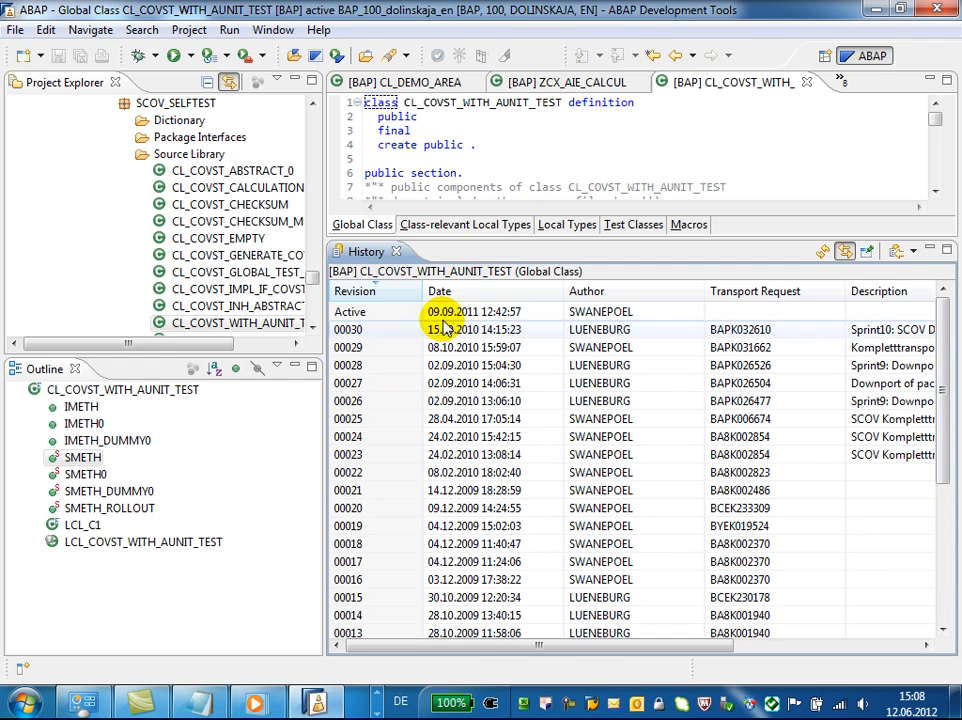
left_click(350, 311)
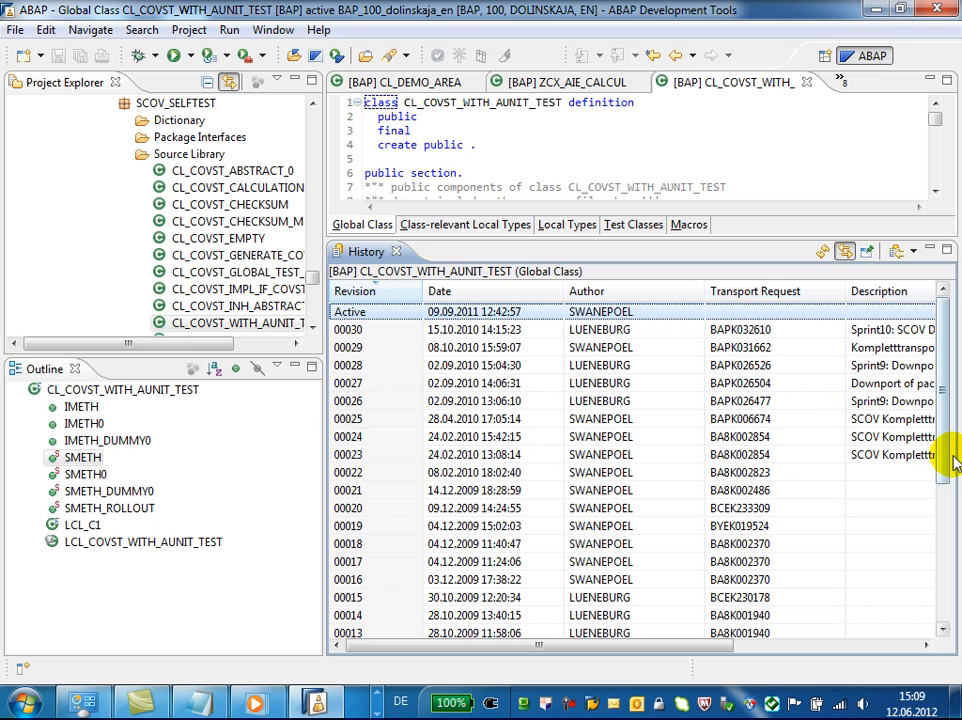
Step: Compare revision 00001 with the active source, then bring up its actions
double_click(347, 615)
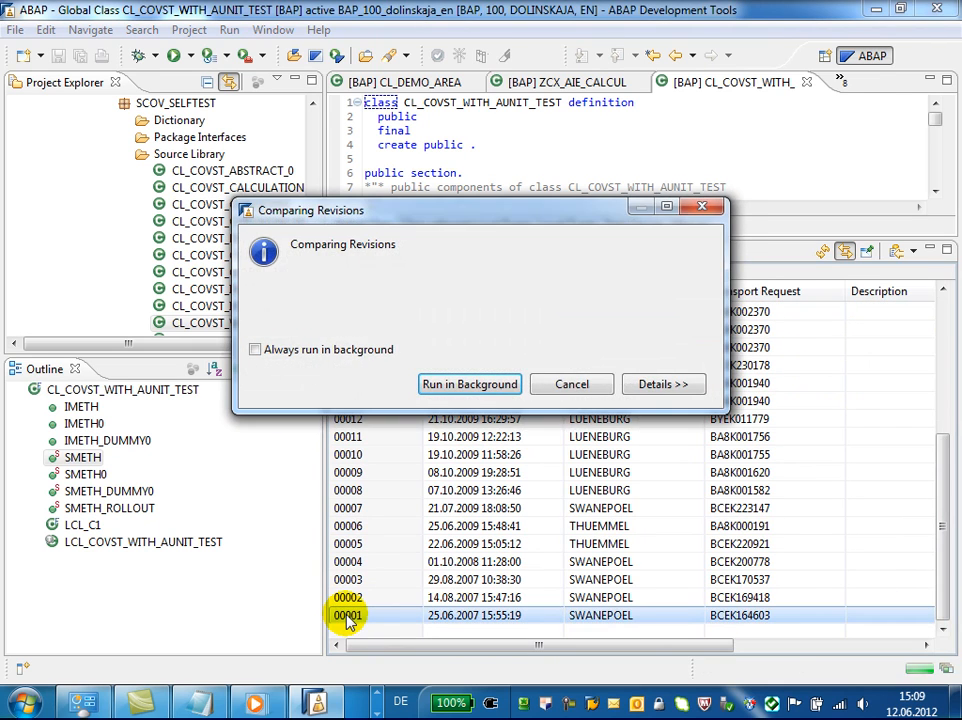
left_click(469, 384)
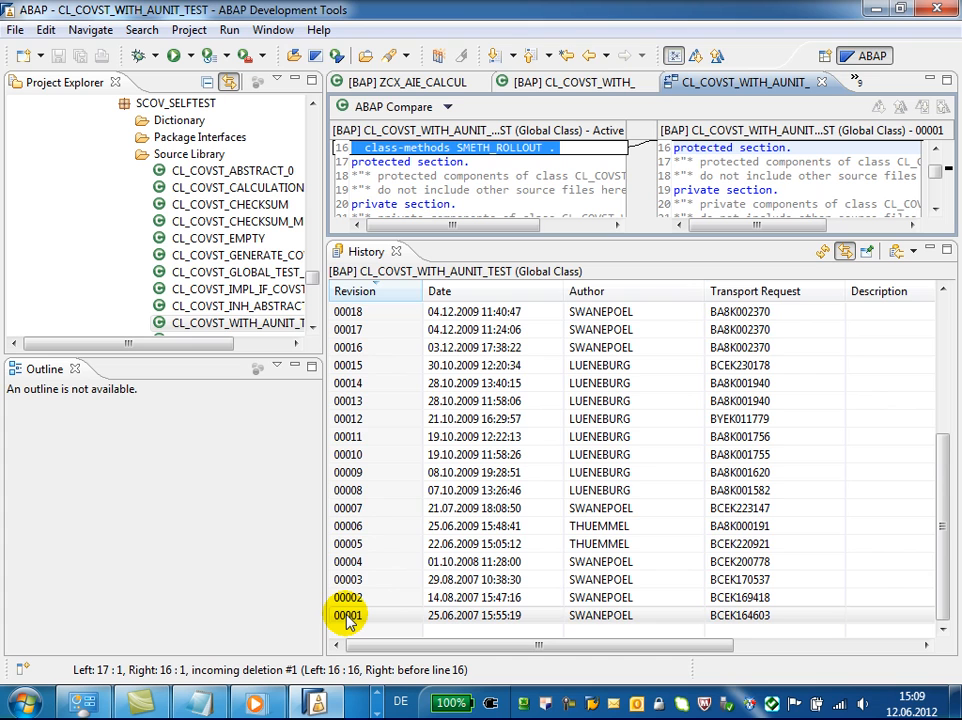
left_click(348, 615)
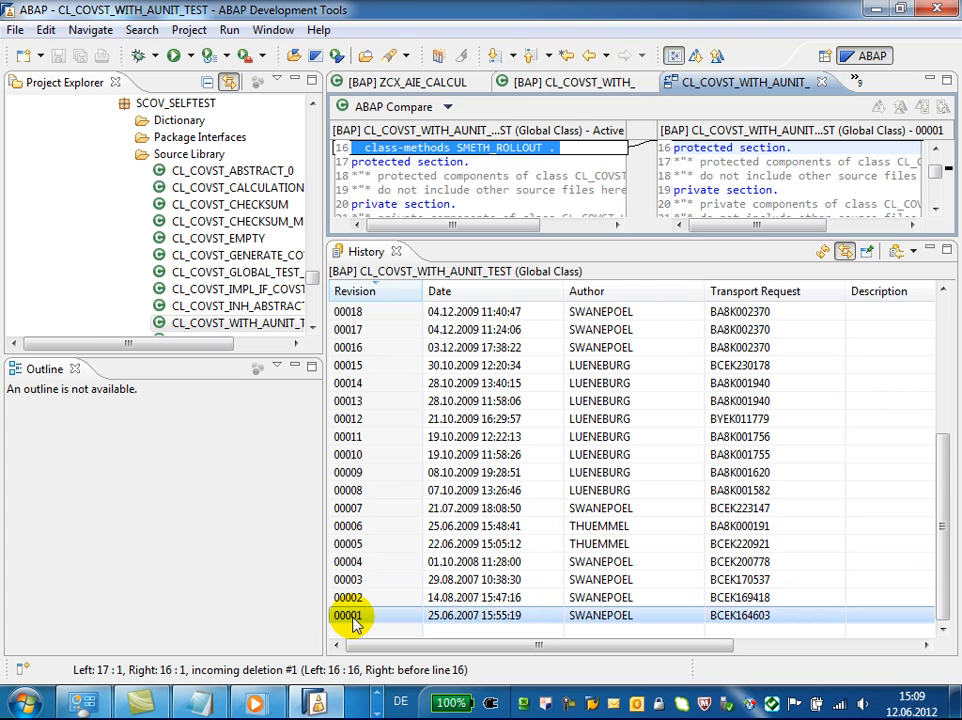
right_click(355, 615)
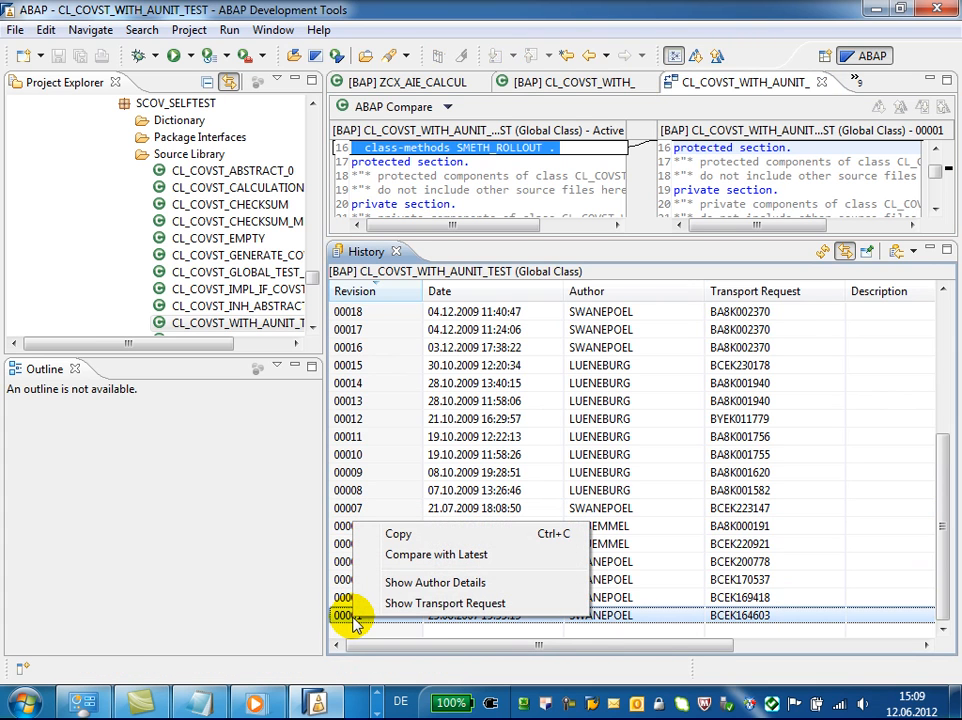
mouse_move(435, 554)
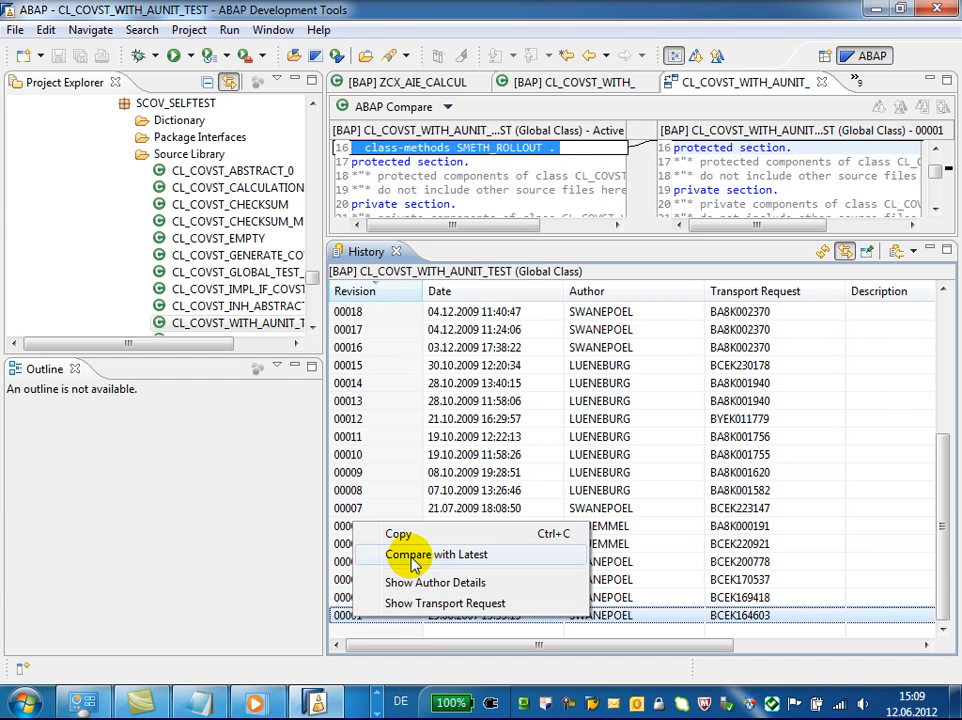
mouse_move(605, 240)
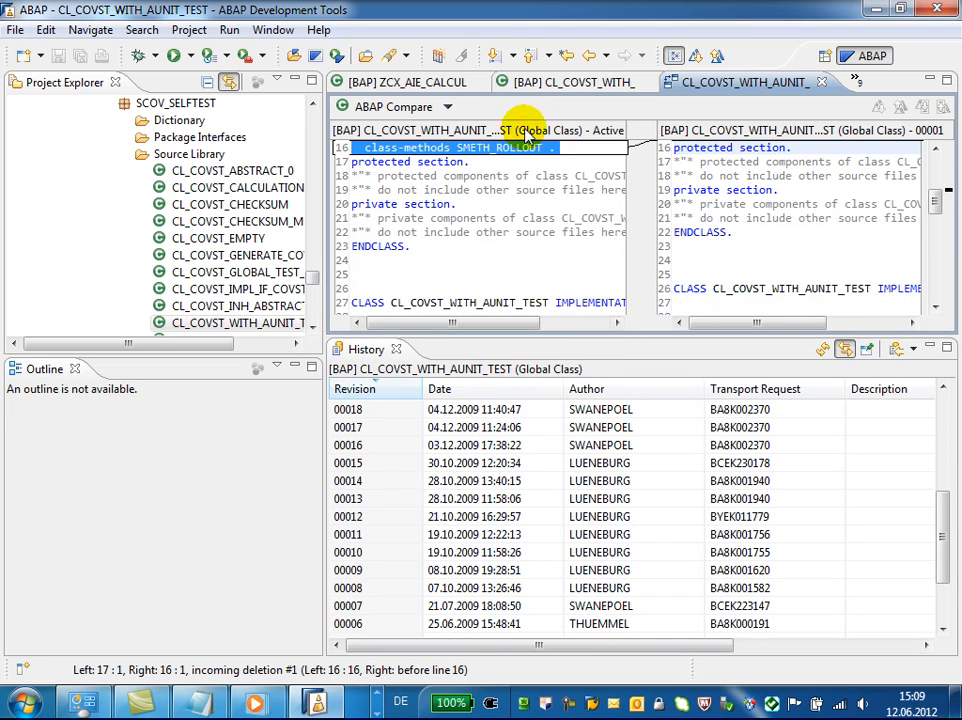
Step: Select revisions 00012 and 00001 together and open their comparison actions
scroll("down", 3)
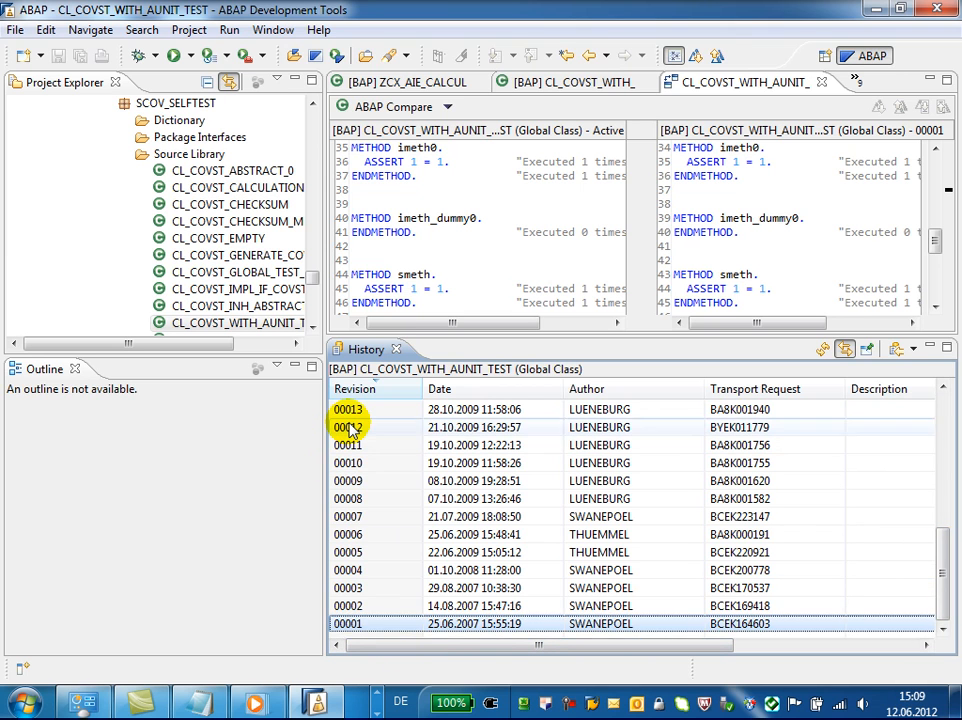
left_click(348, 624)
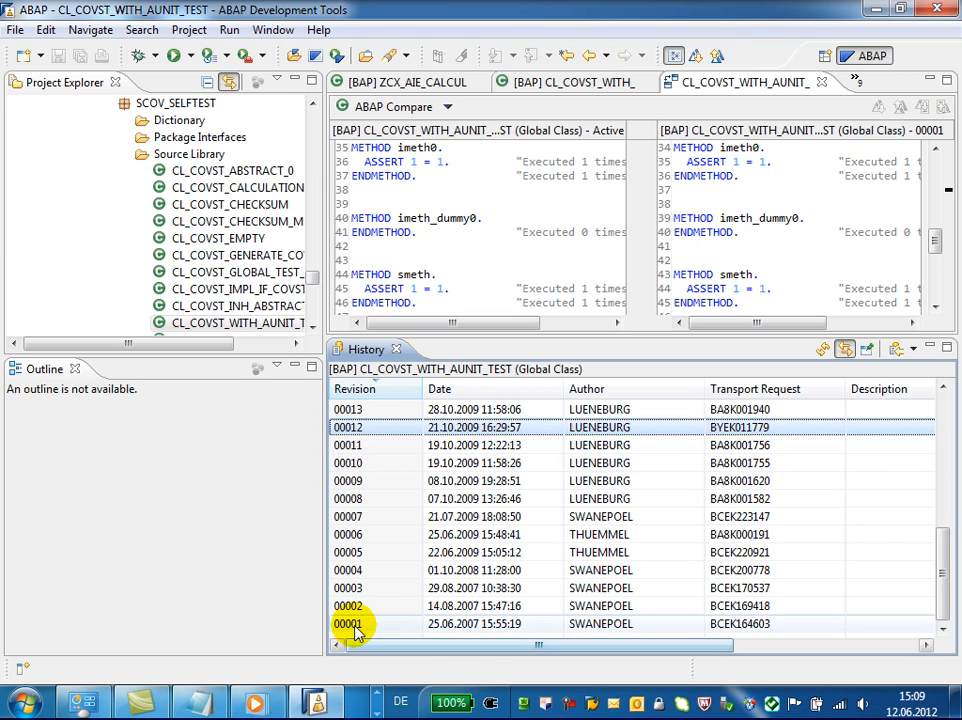
right_click(348, 623)
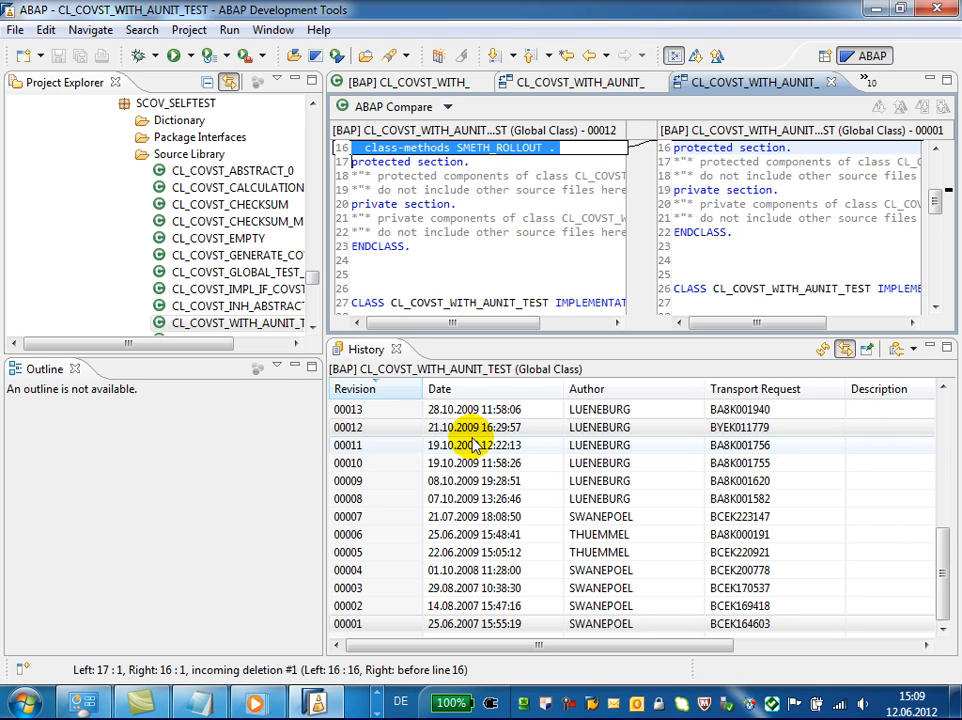
mouse_move(760, 81)
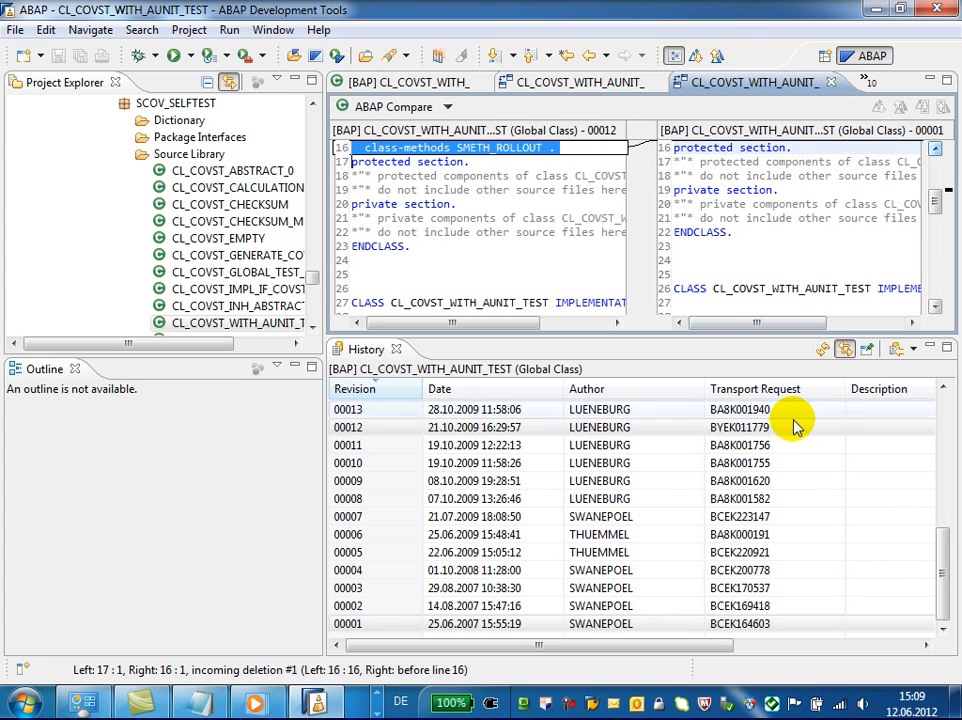
mouse_move(820, 350)
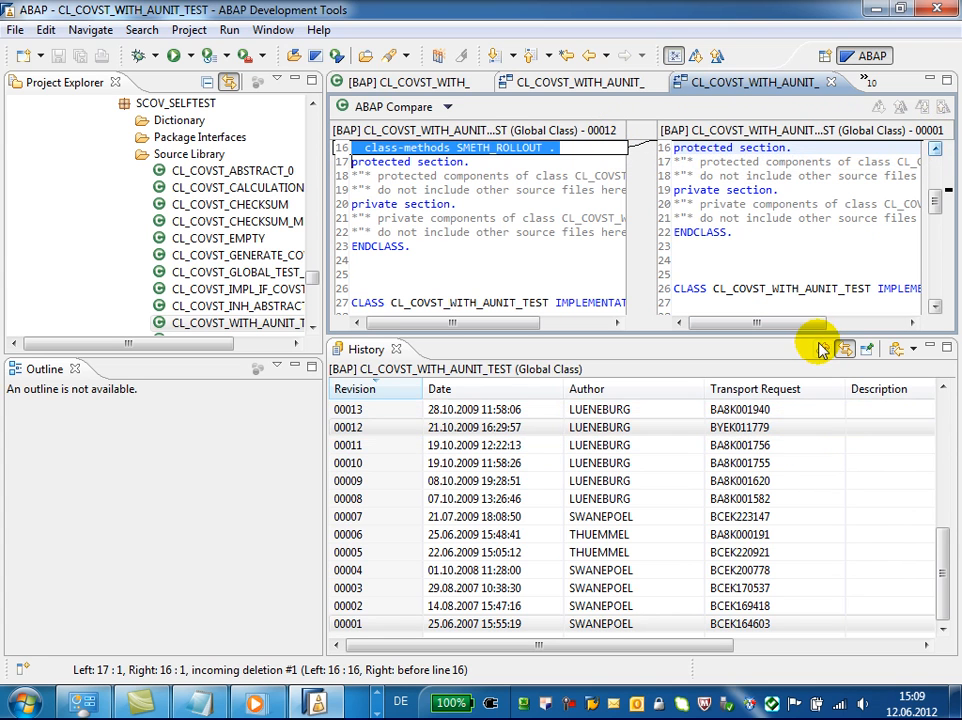
mouse_move(821, 349)
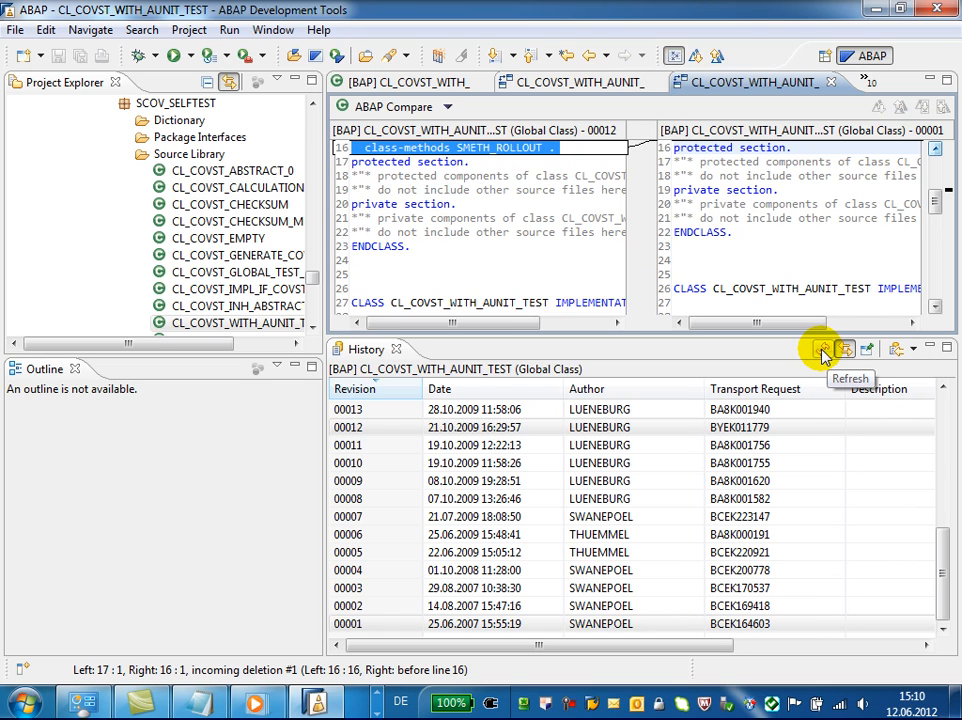